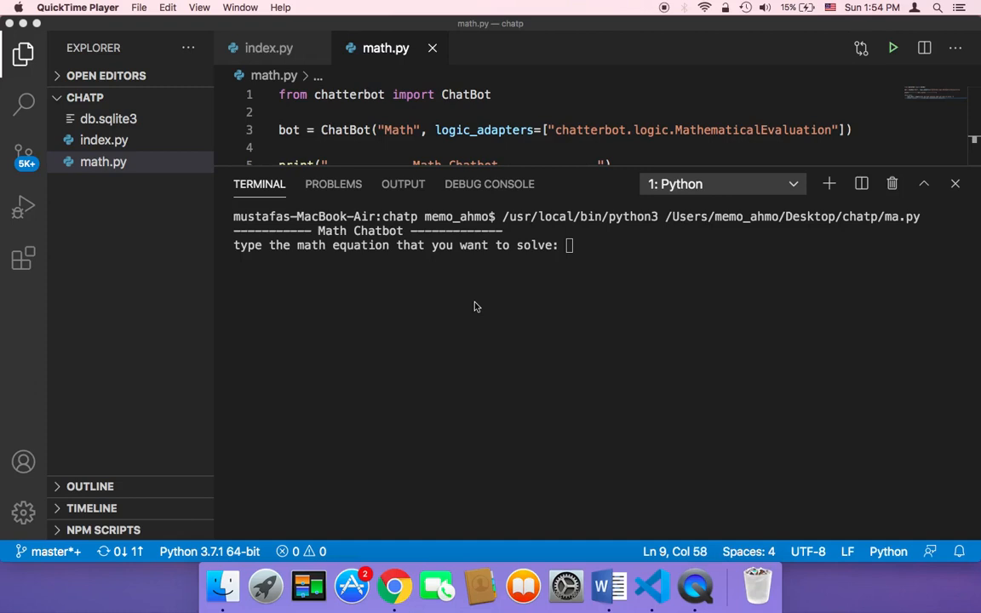
mouse_move(244, 238)
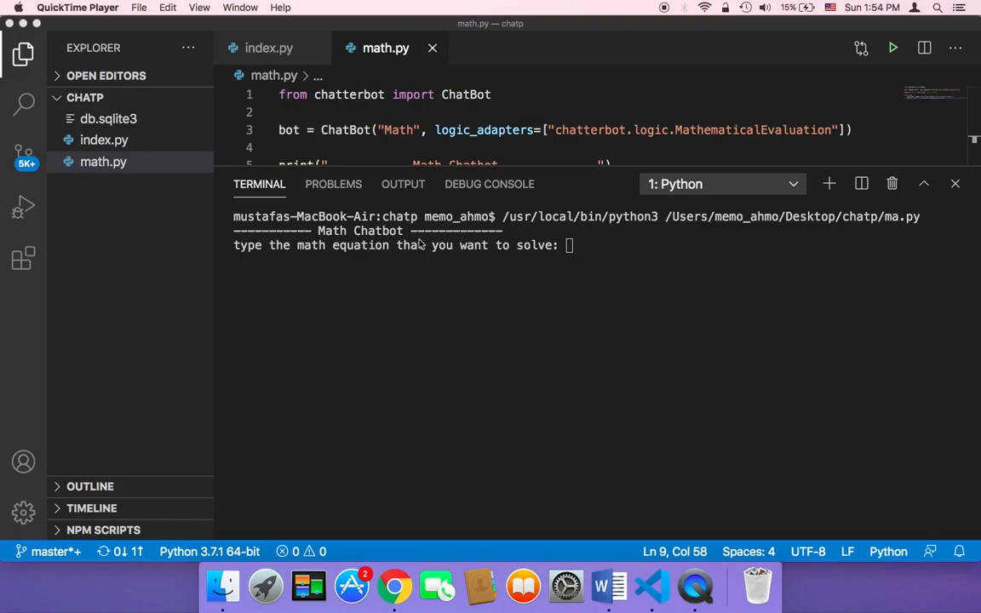
mouse_move(280, 249)
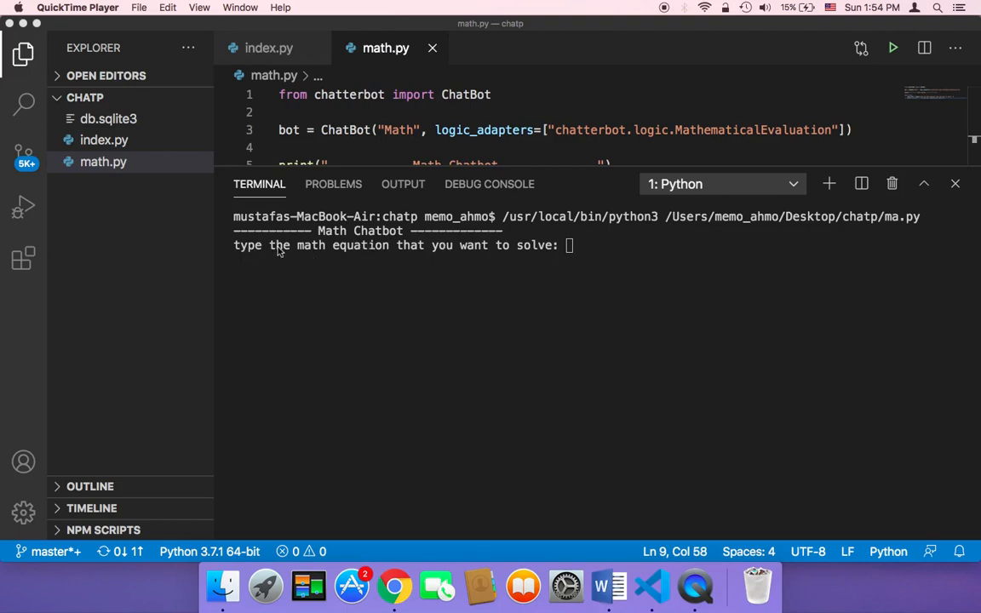
mouse_move(383, 263)
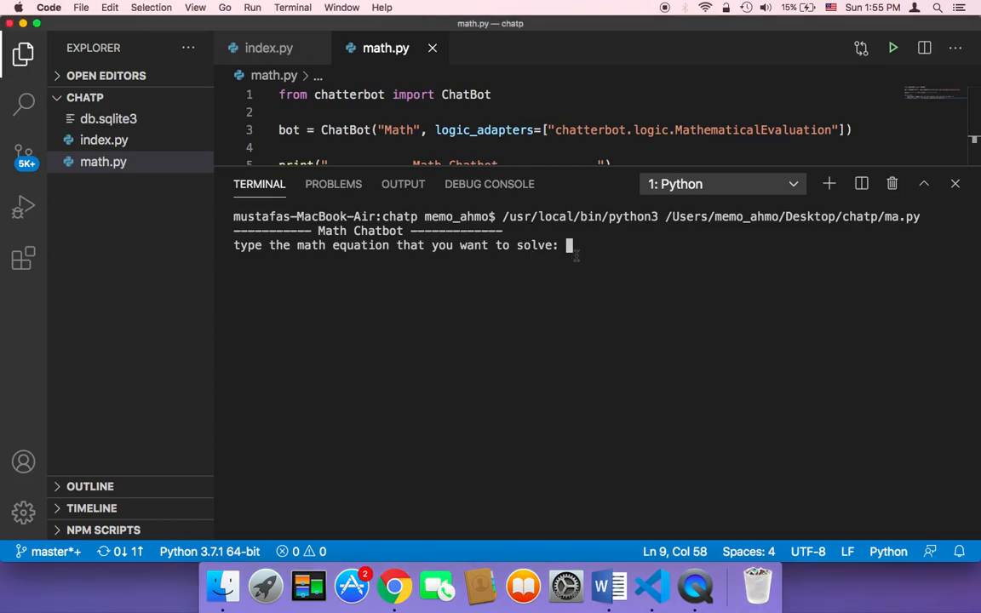
Step: Enter 4 + 9 at the Math Chatbot prompt to get 13
text(4 + 9)
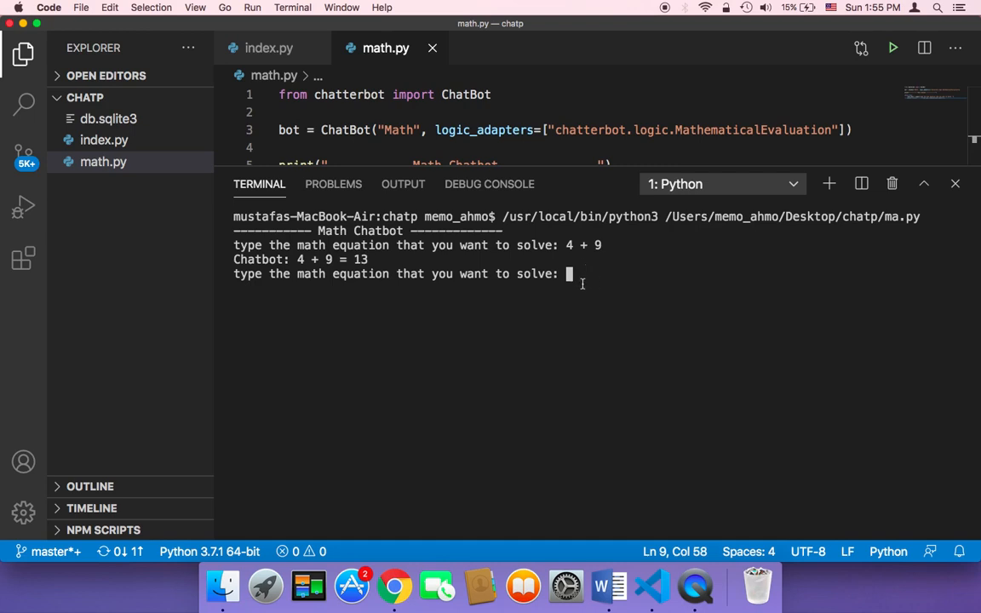
mouse_move(613, 290)
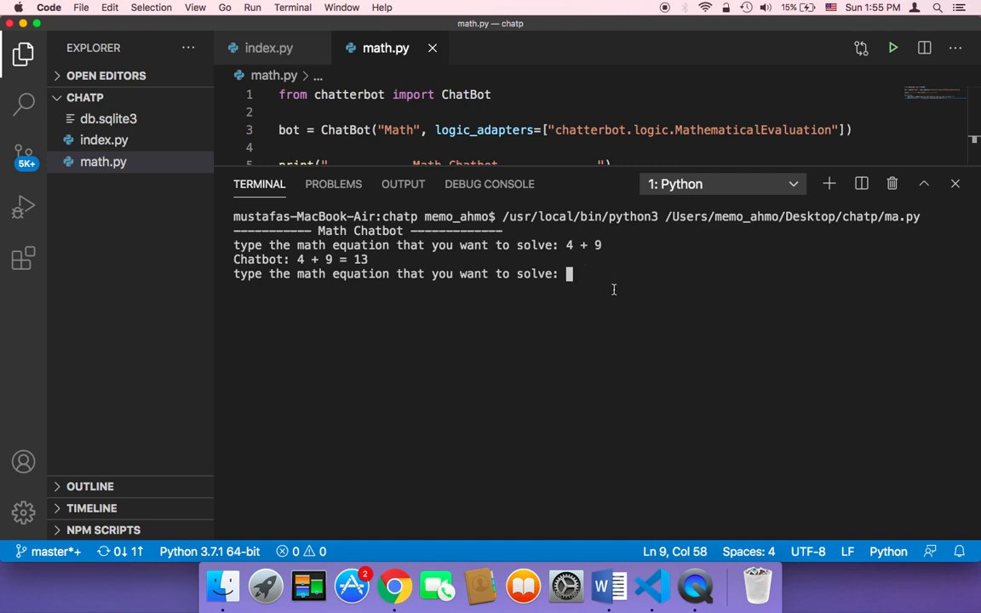
mouse_move(596, 295)
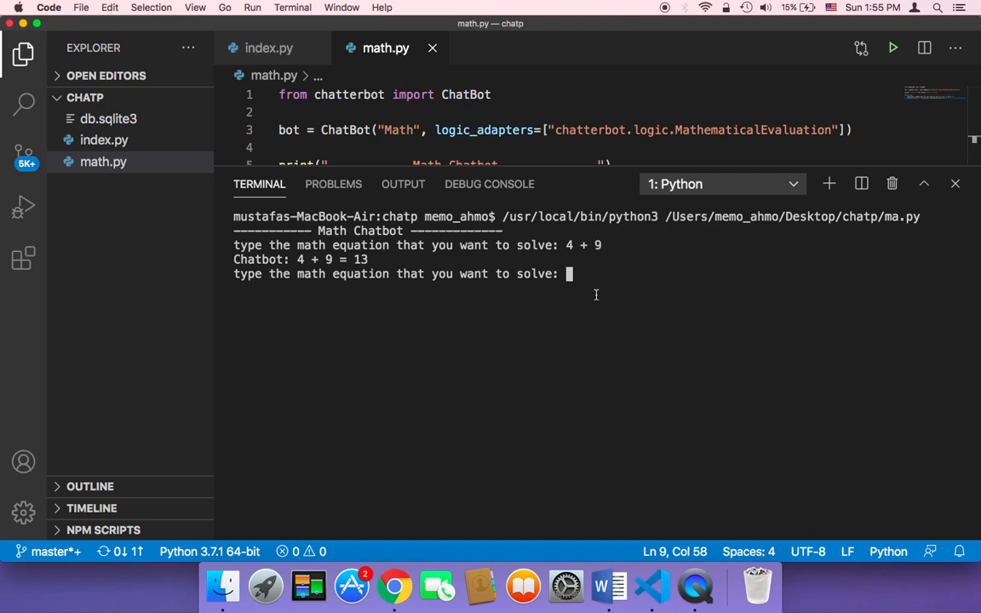
mouse_move(580, 290)
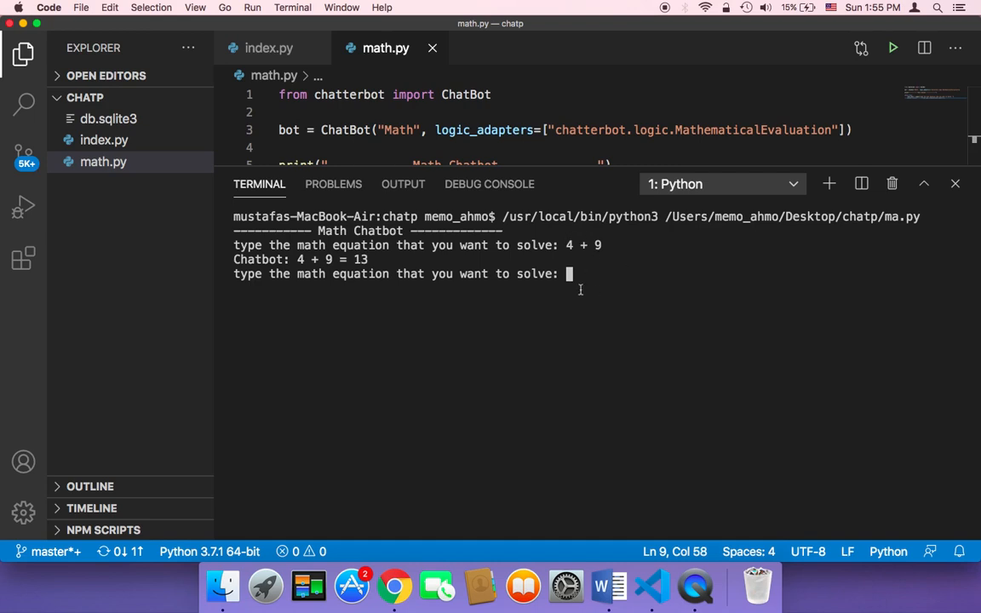
Step: Enter 'four plus nine' in words at the chatbot prompt to get 13
text(four pl)
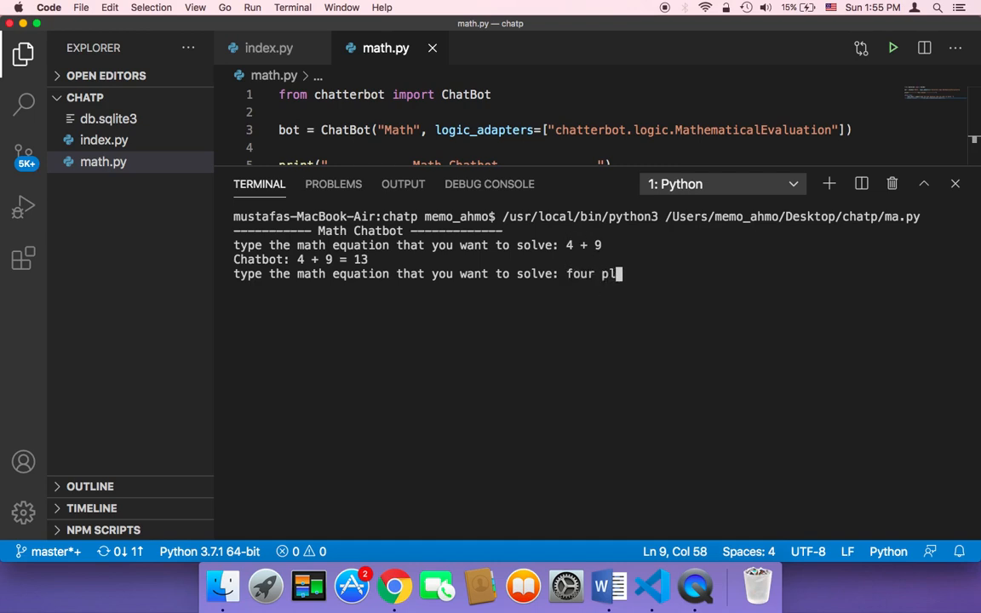
text(us nine)
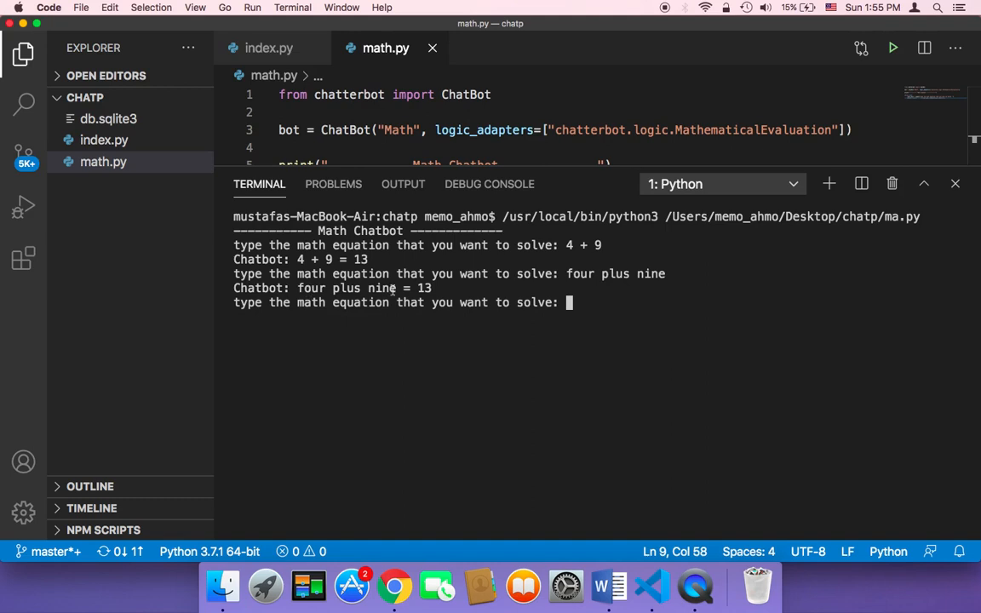
mouse_move(603, 353)
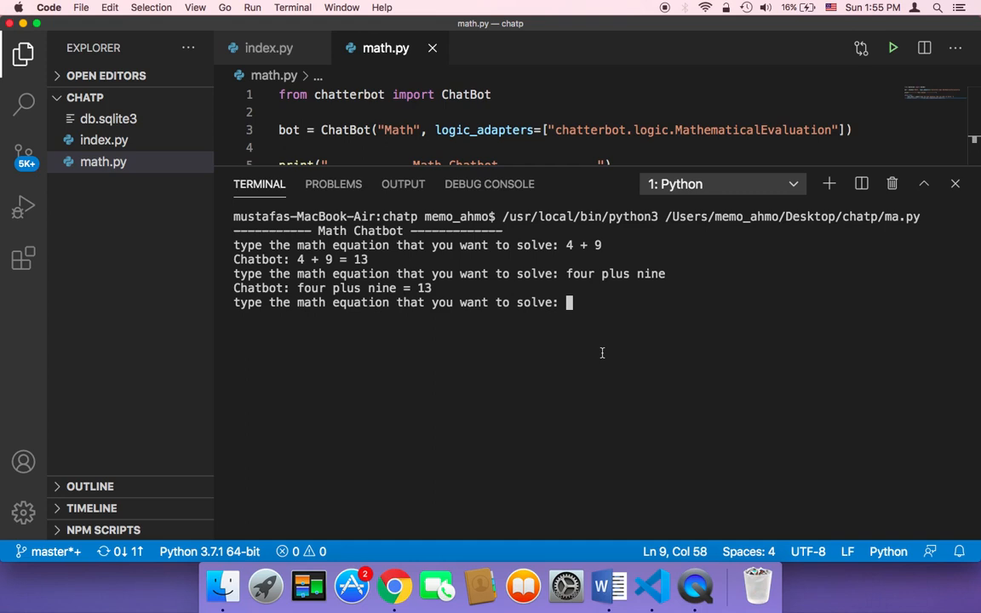
Step: Submit 8 * 9 to the chatbot and highlight its reply, 72
text(8 * 9)
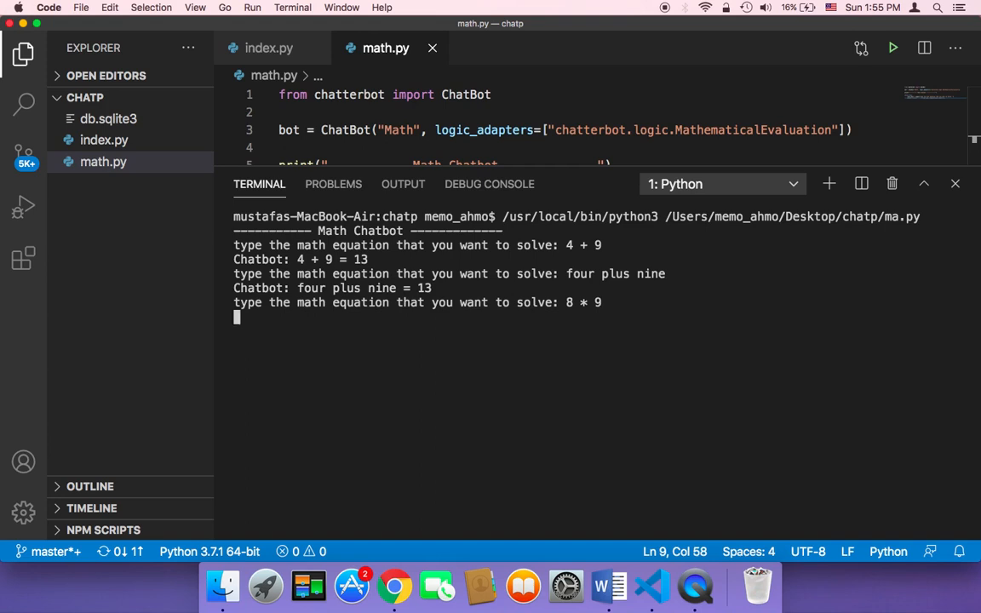
key(Return)
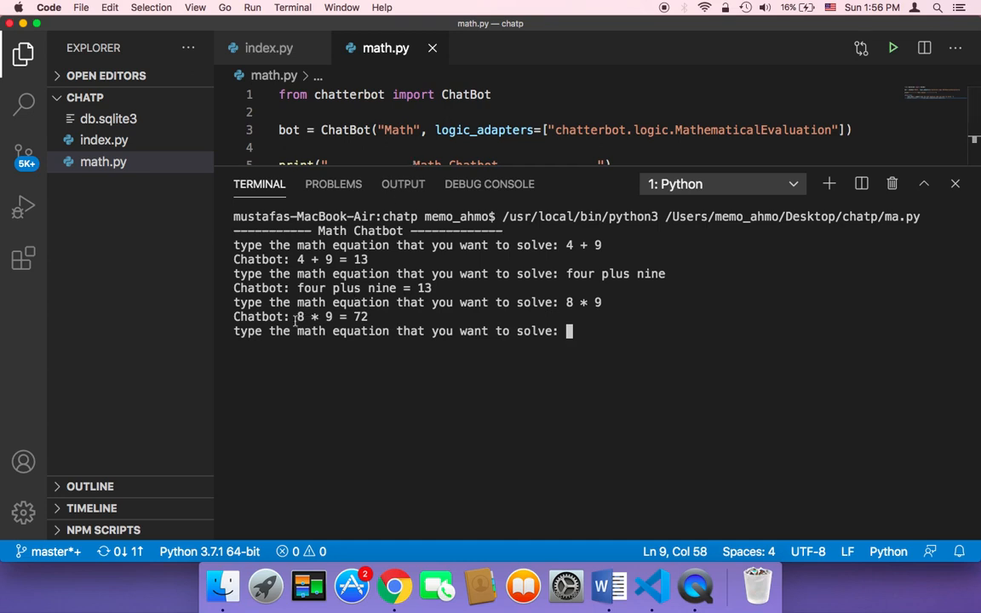
mouse_move(381, 312)
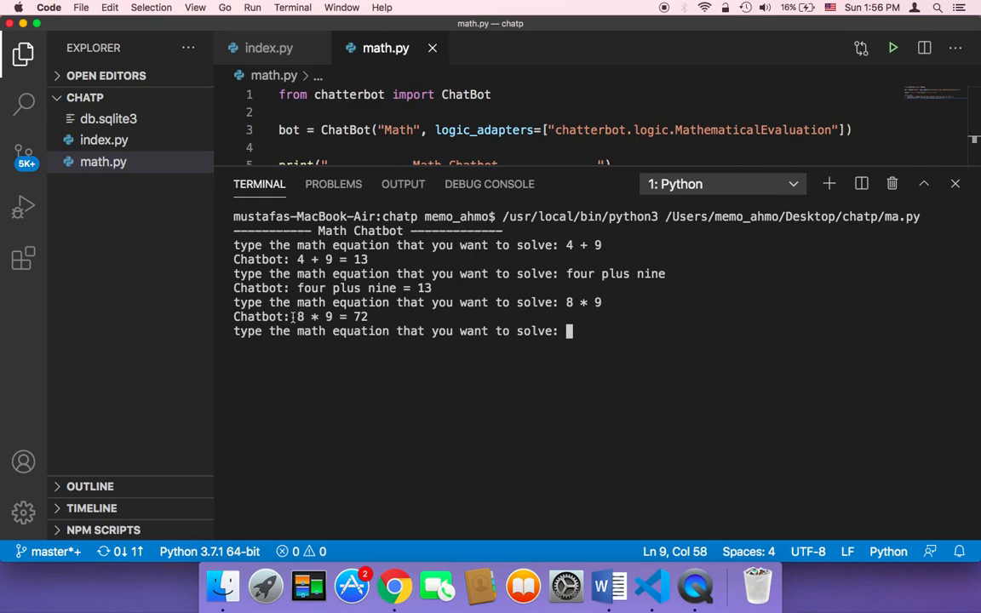
double_click(331, 316)
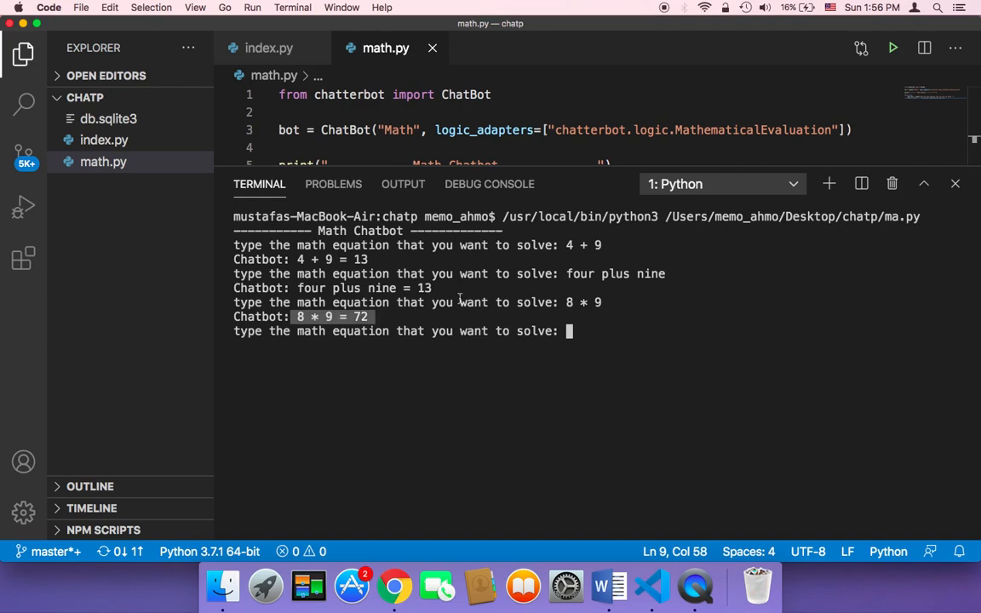